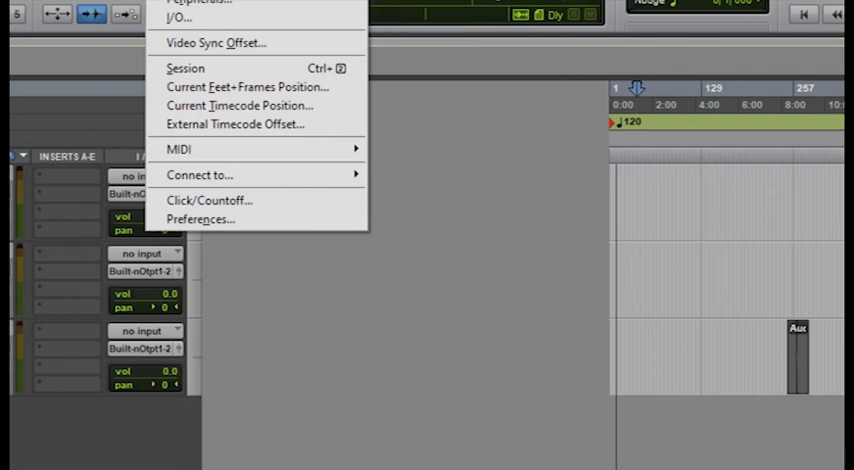
Review Peripherals, then select the X-AIR ASIO Driver as the playback engine
left_click(198, 2)
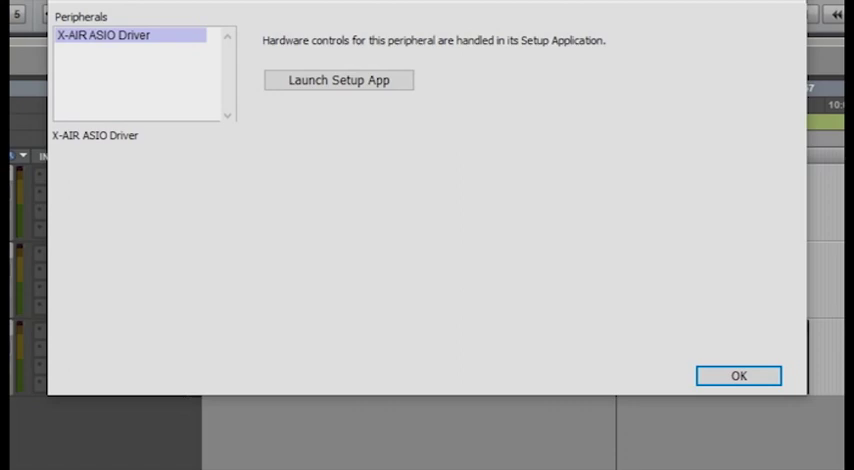
left_click(738, 376)
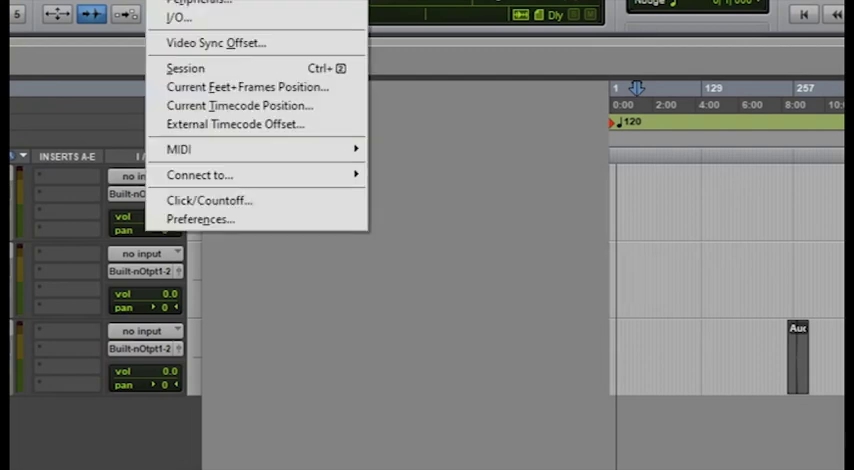
left_click(176, 16)
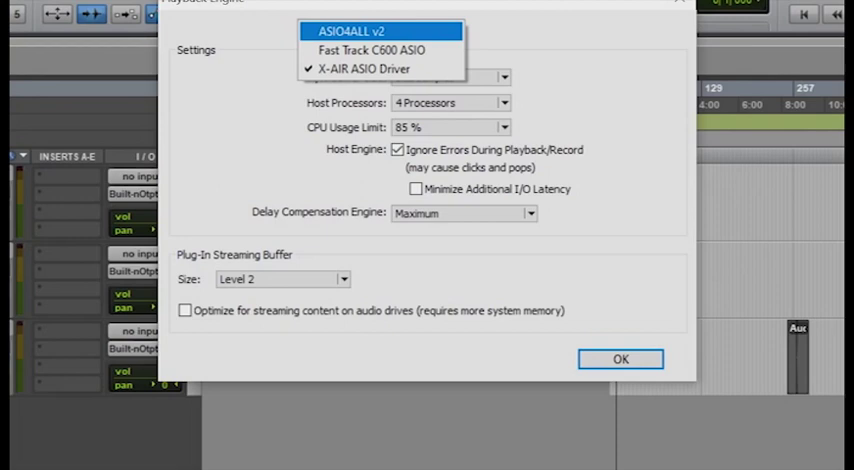
mouse_move(372, 50)
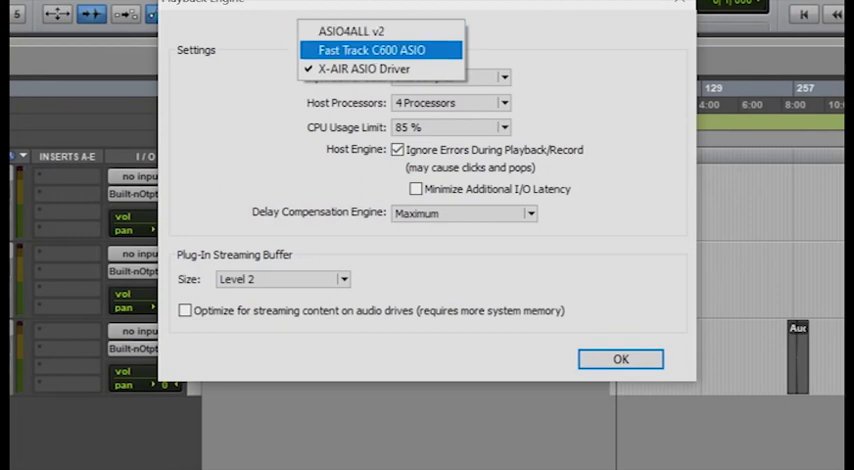
mouse_move(368, 68)
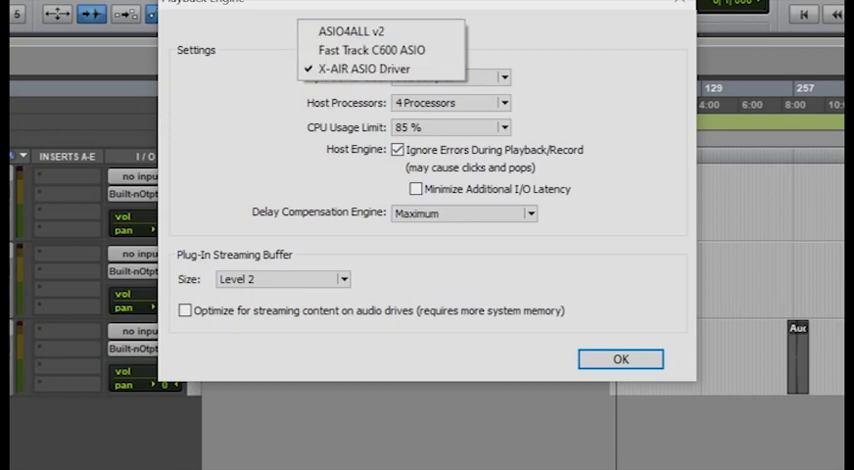
left_click(620, 360)
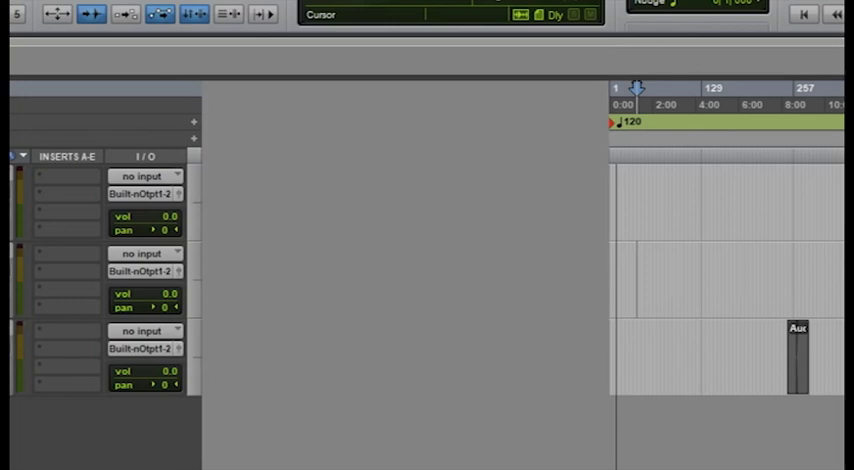
Delete the HD Audio Mic 1-2 stereo input path in I/O Setup and start New Path
left_click(180, 4)
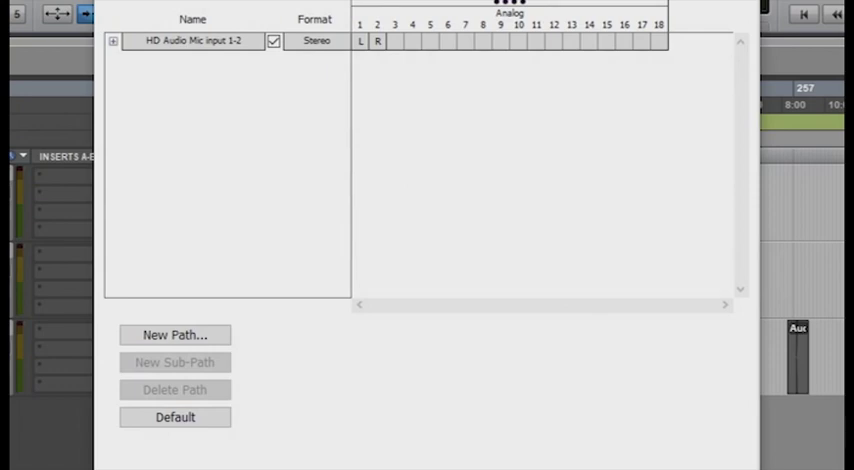
left_click(190, 44)
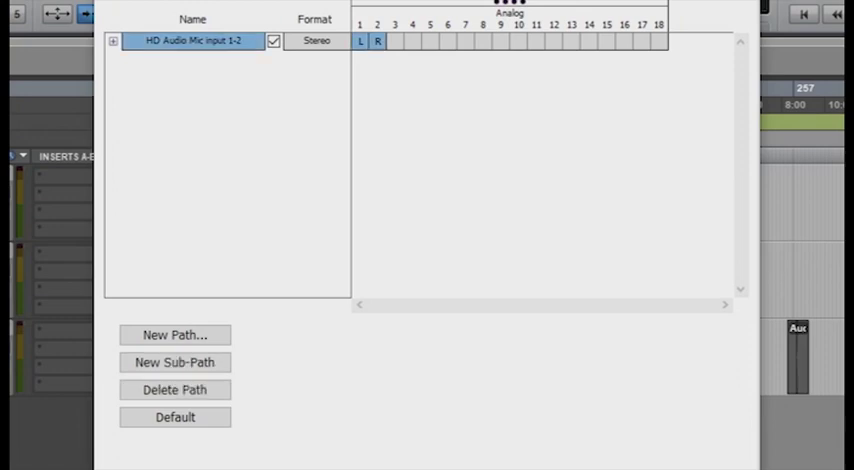
left_click(176, 388)
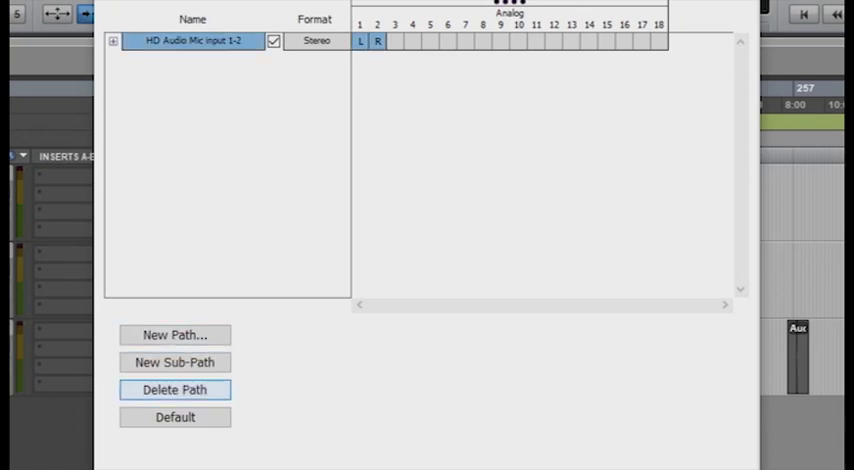
left_click(176, 388)
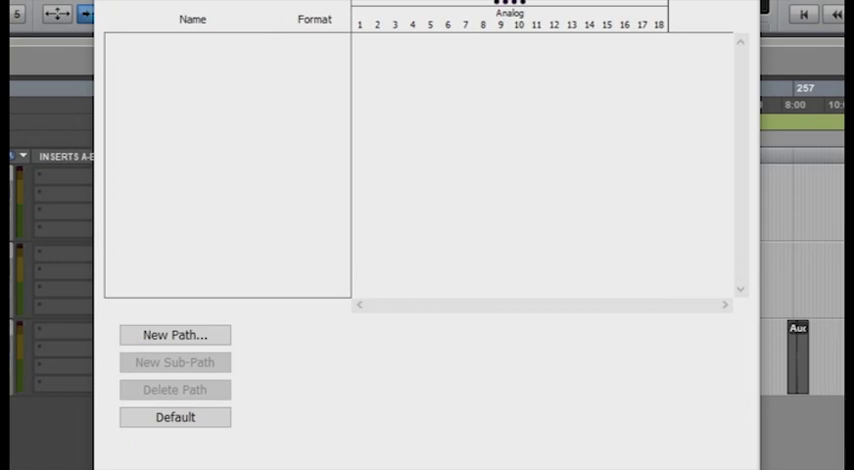
left_click(176, 334)
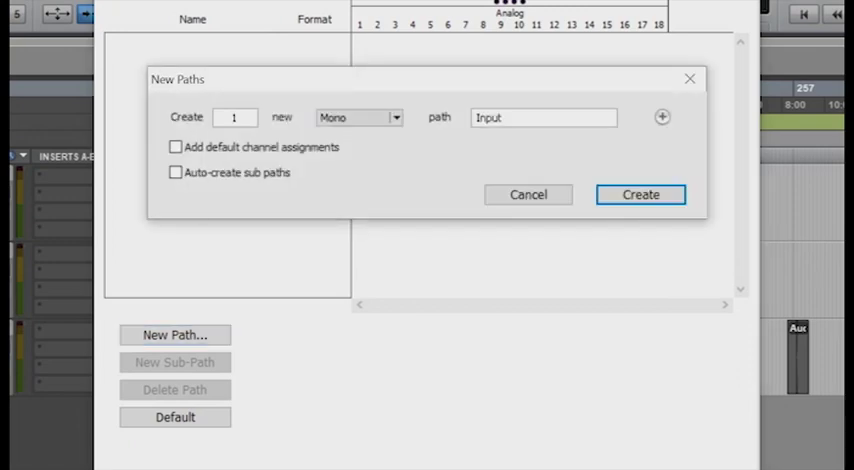
Create 18 mono input paths named Input in the New Paths dialog
type("18")
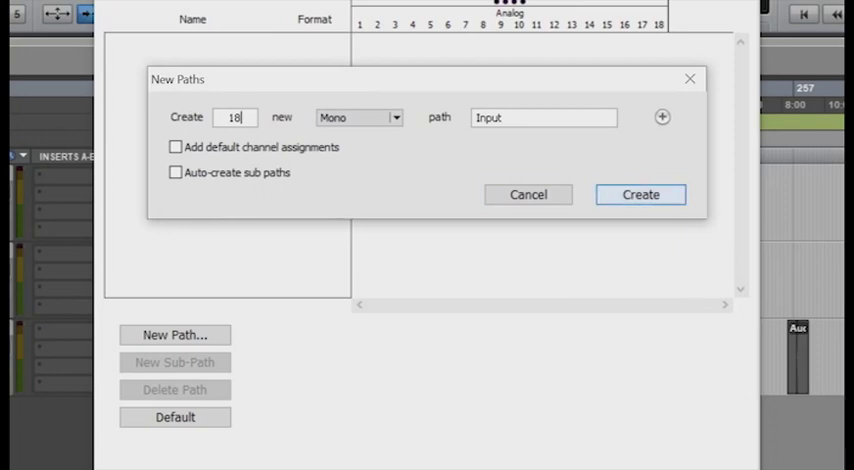
left_click(640, 194)
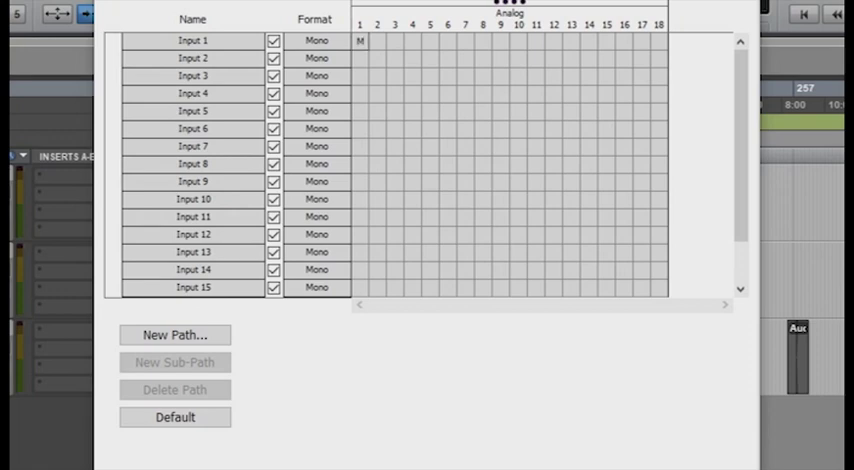
Map Input 2, 6, 7 and 15 and the rest to their matching interface channels
left_click(376, 58)
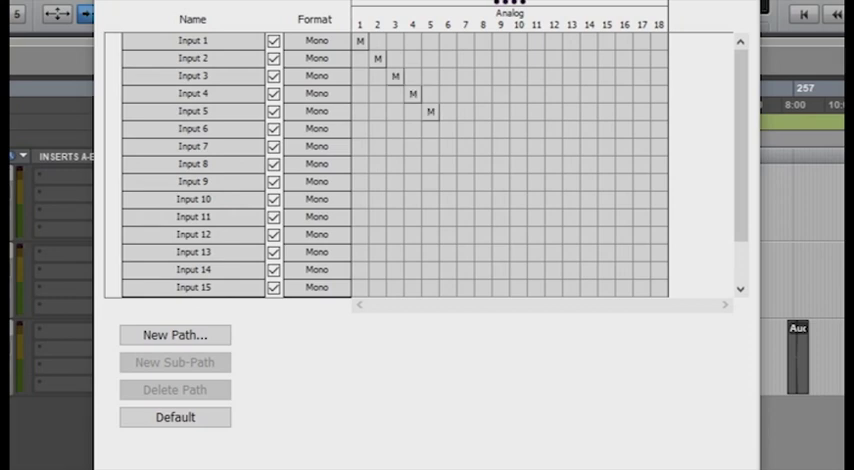
left_click(448, 128)
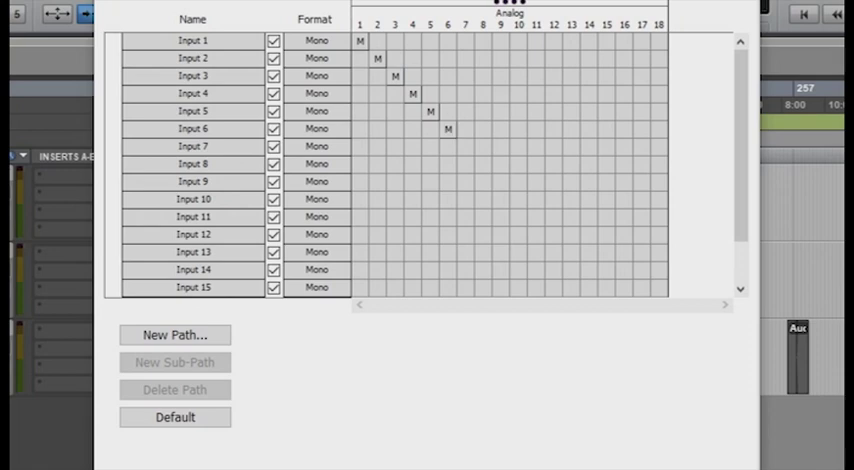
left_click(466, 146)
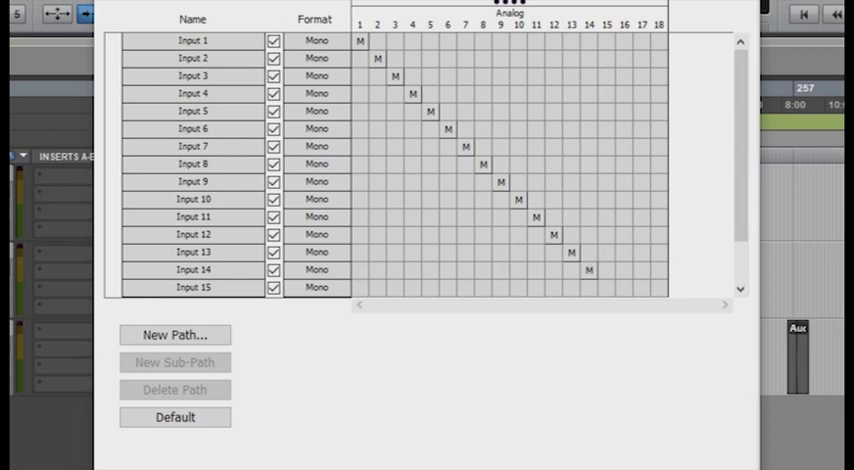
left_click(606, 288)
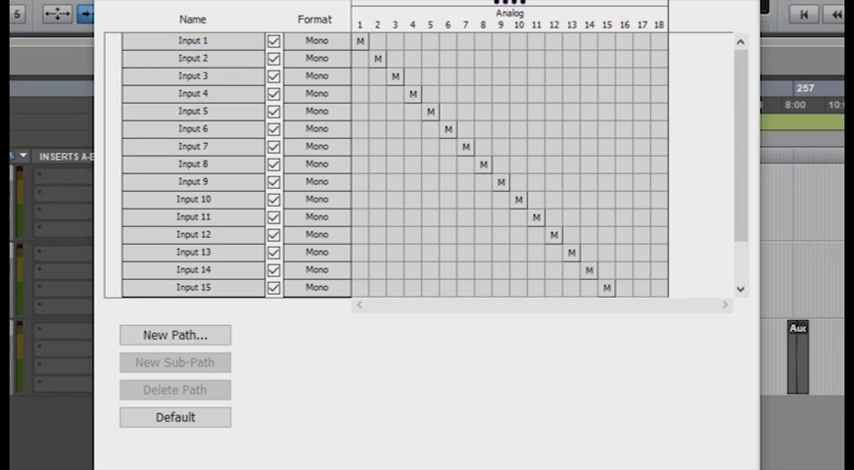
scroll("down", 3)
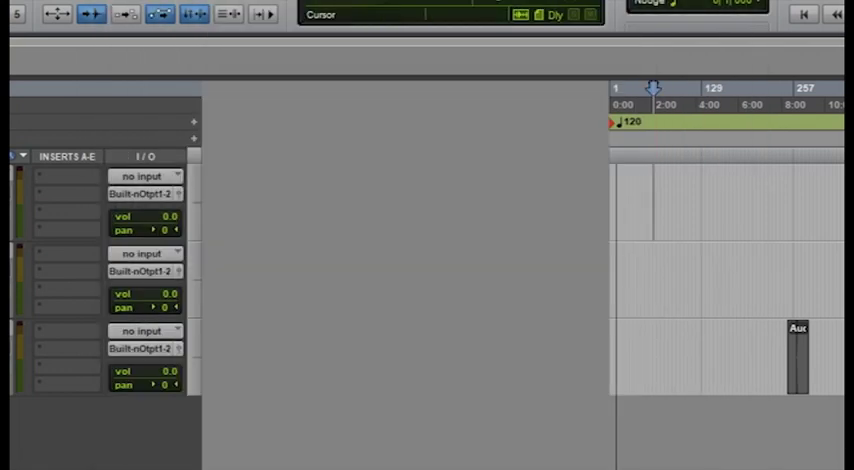
Assign interface > Input 11 (Mono) as the first audio track's input
left_click(144, 176)
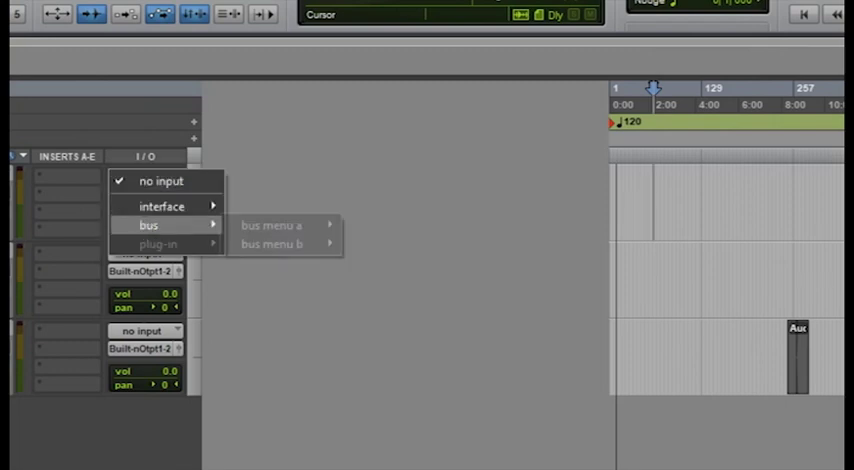
mouse_move(160, 206)
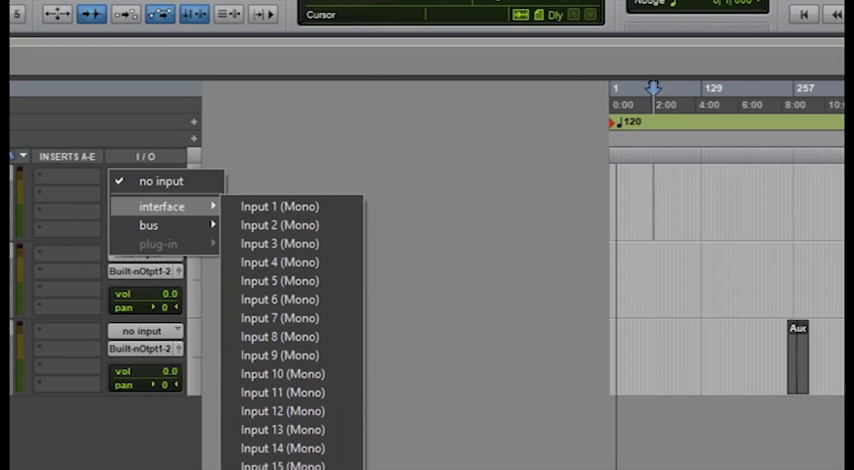
mouse_move(290, 392)
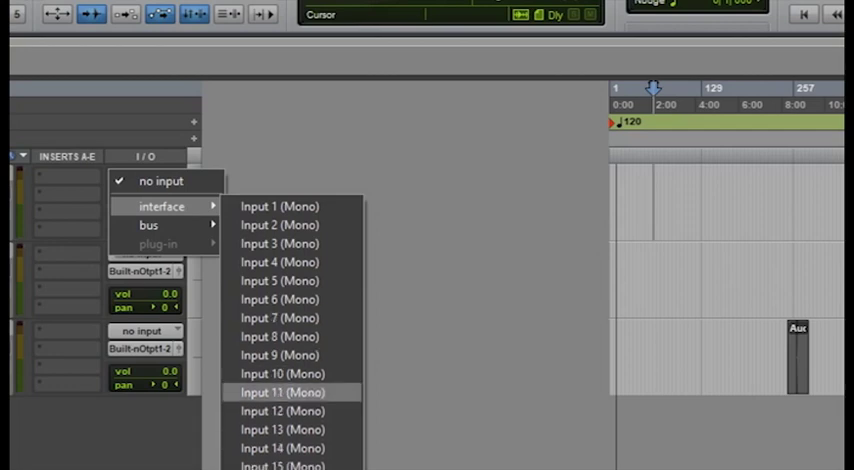
left_click(282, 372)
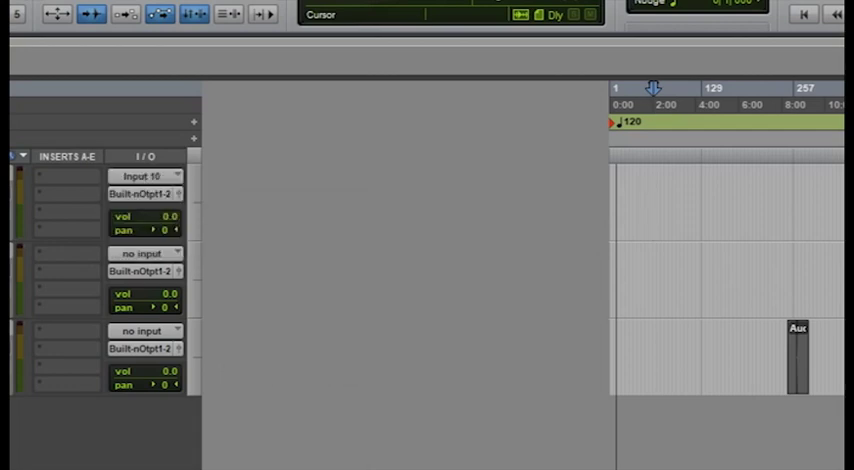